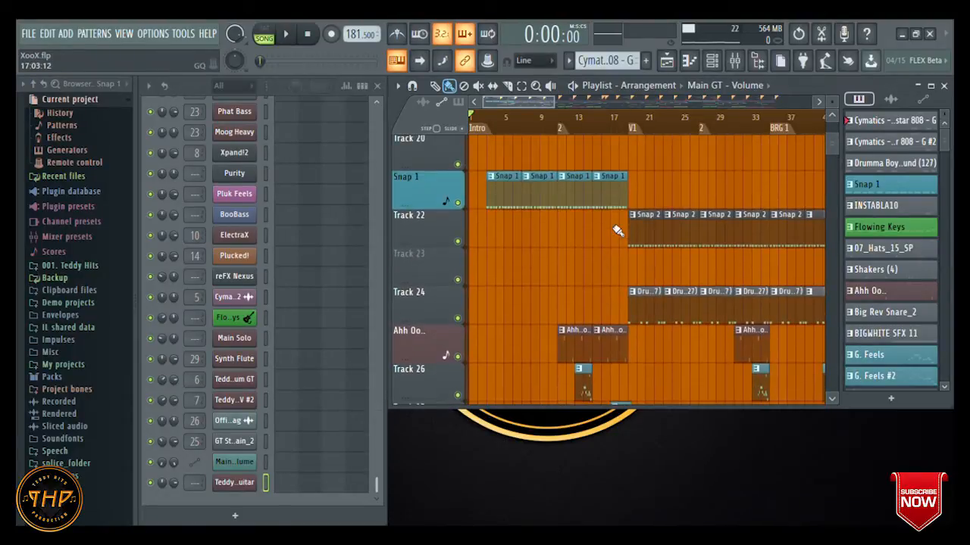
Open the Teddy Hits Strum Electric Guitar channel's plugin from the Channel Rack.
scroll("down", 3)
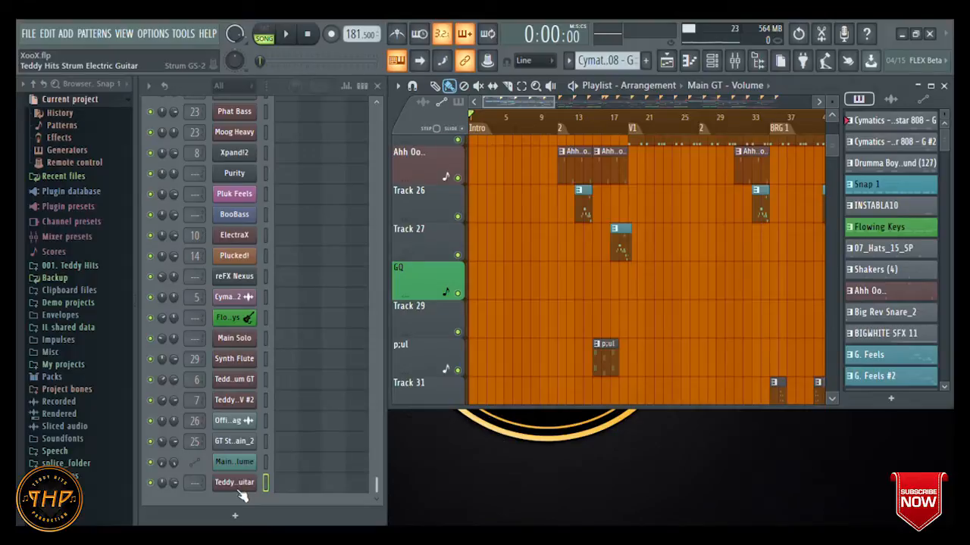
double_click(233, 481)
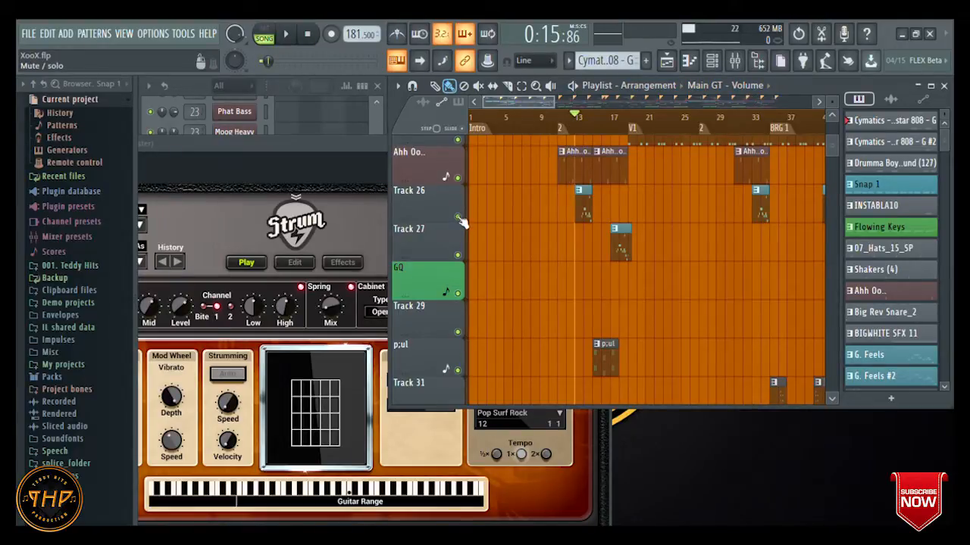
left_click(285, 34)
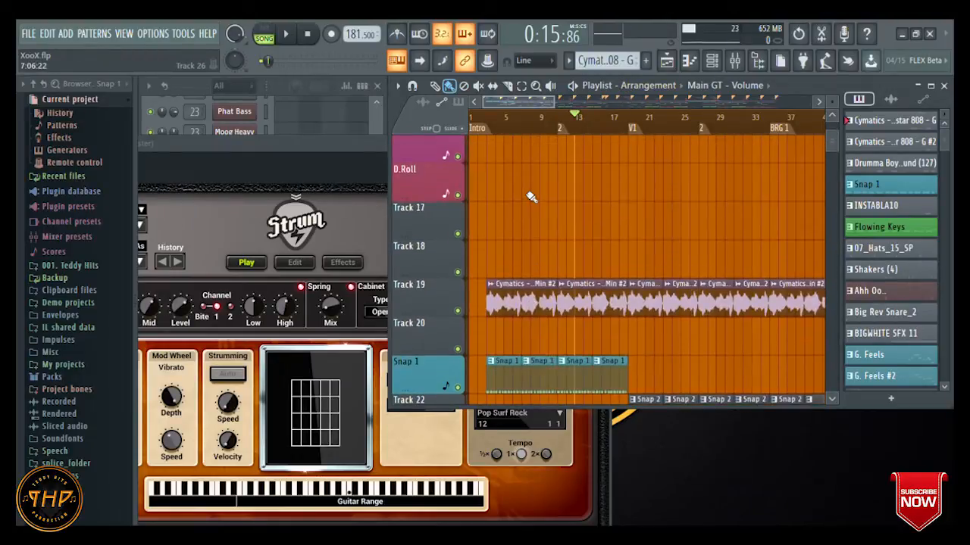
left_click(284, 33)
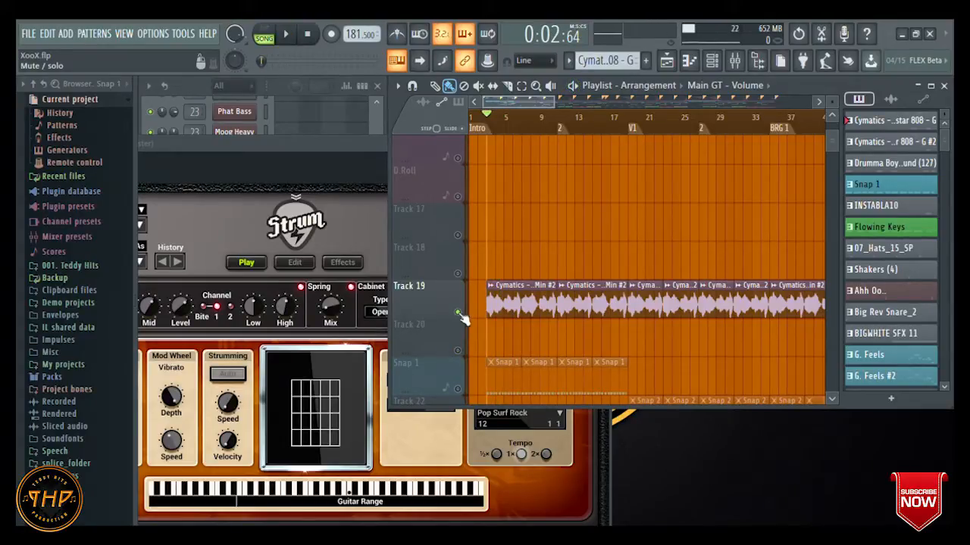
scroll("down", 3)
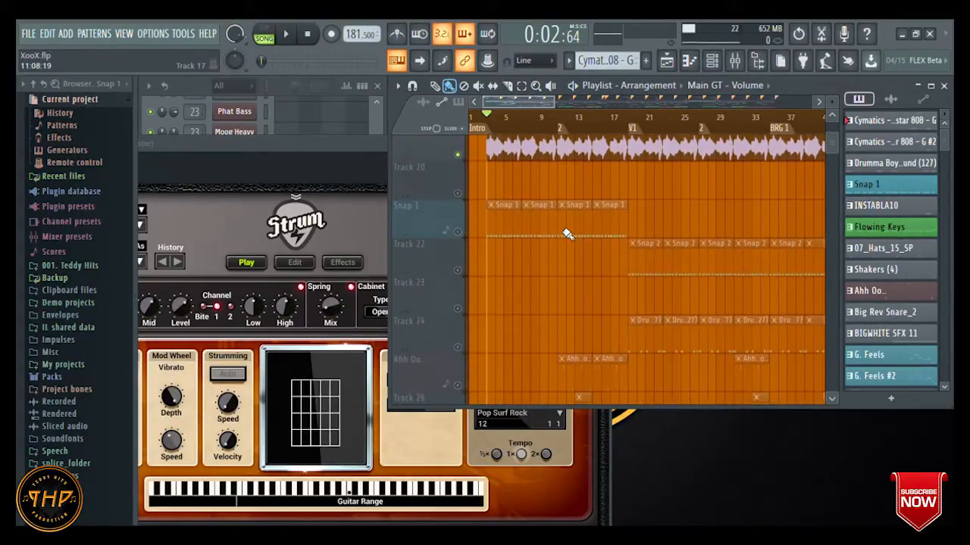
scroll("up", 3)
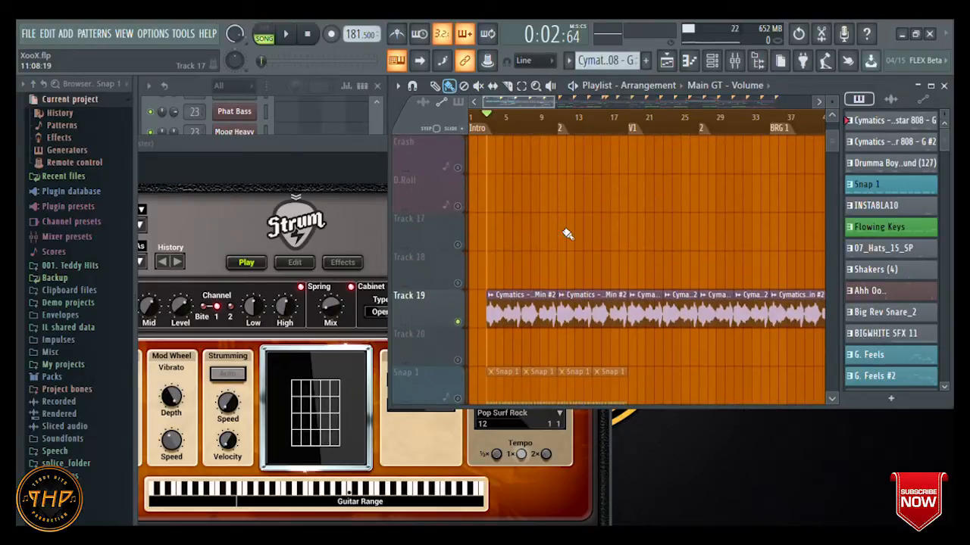
scroll("down", 3)
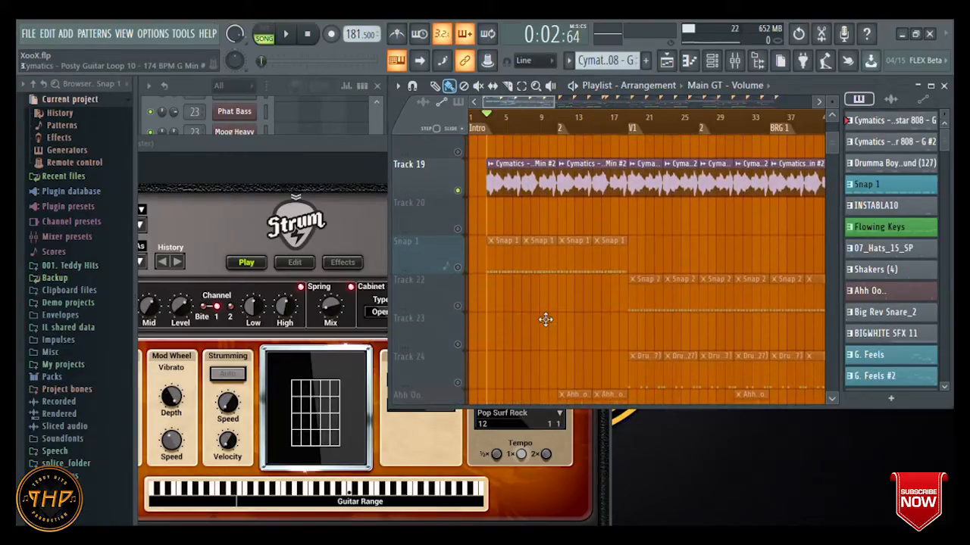
scroll("down", 3)
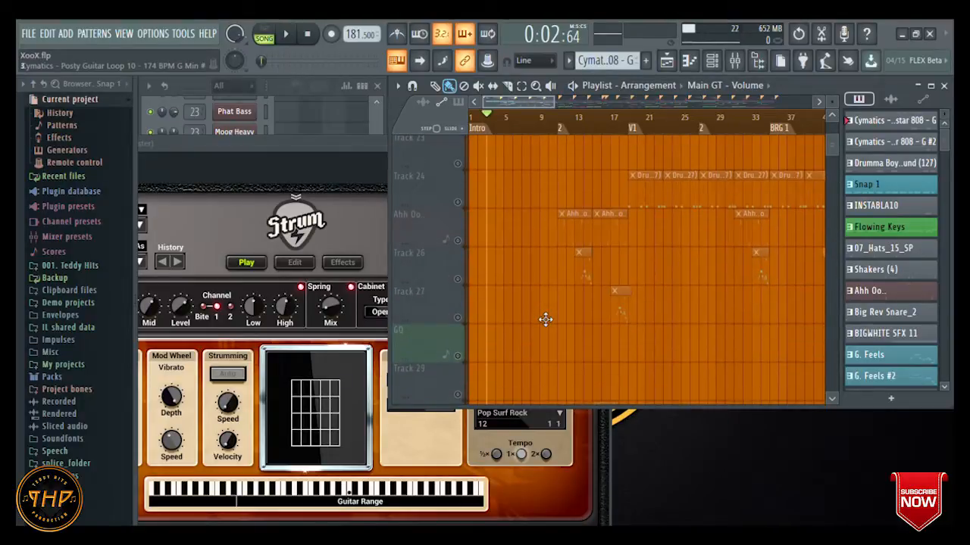
scroll("up", 3)
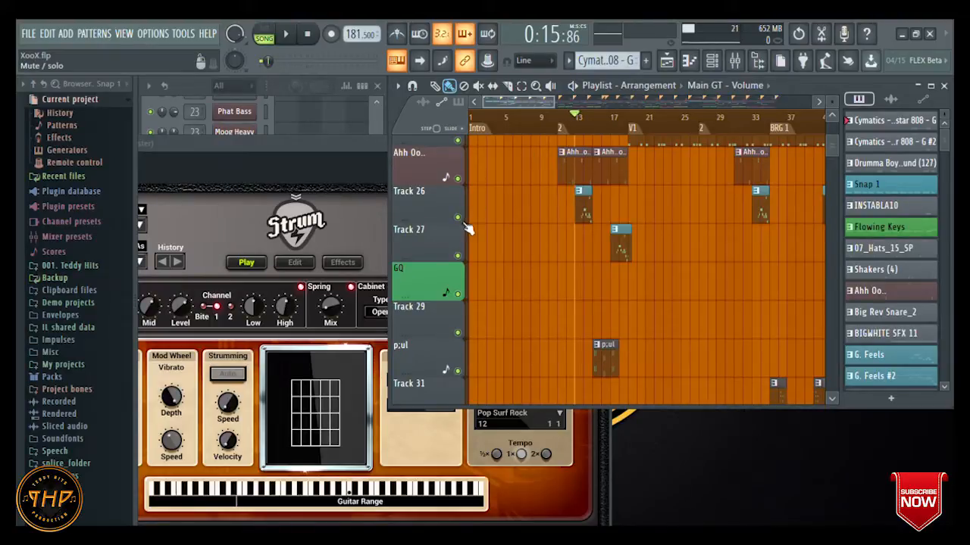
left_click(285, 34)
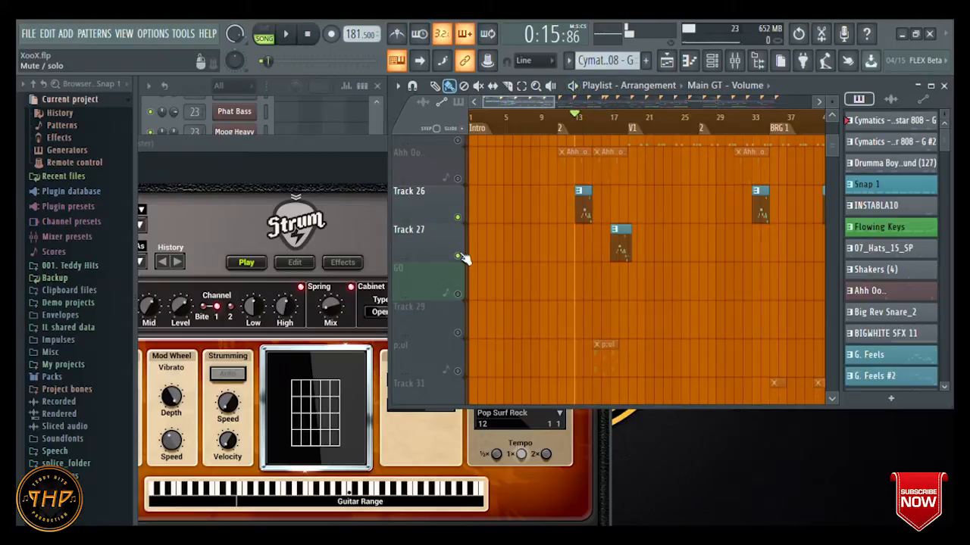
left_click(285, 34)
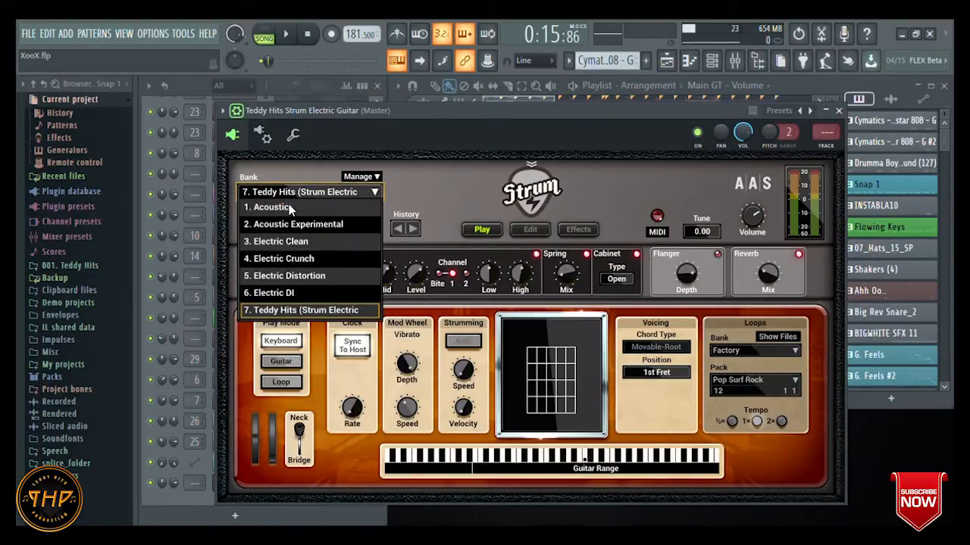
mouse_move(293, 276)
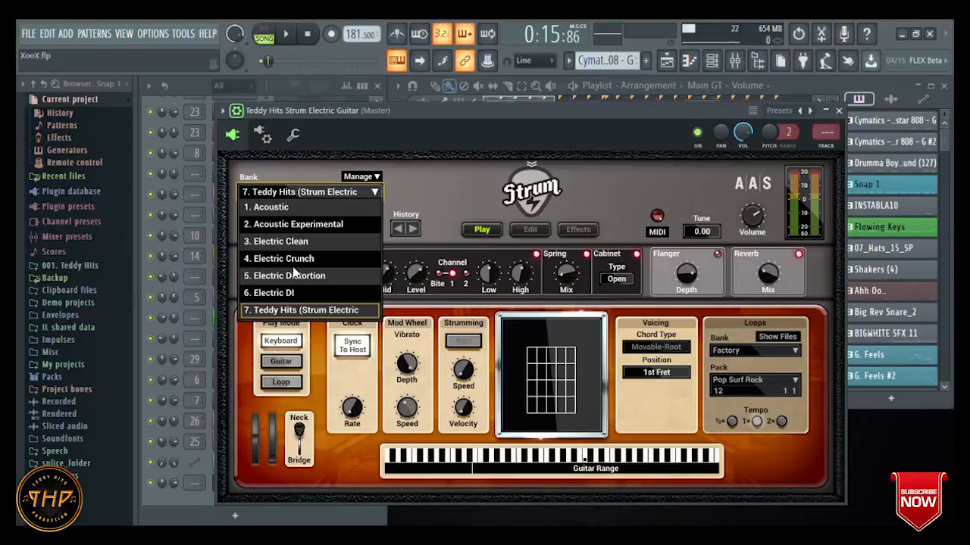
Try the Electric Crunch, Acoustic and Electric DI banks, then settle on 7. Teddy Hits (Strum Electric).
left_click(286, 257)
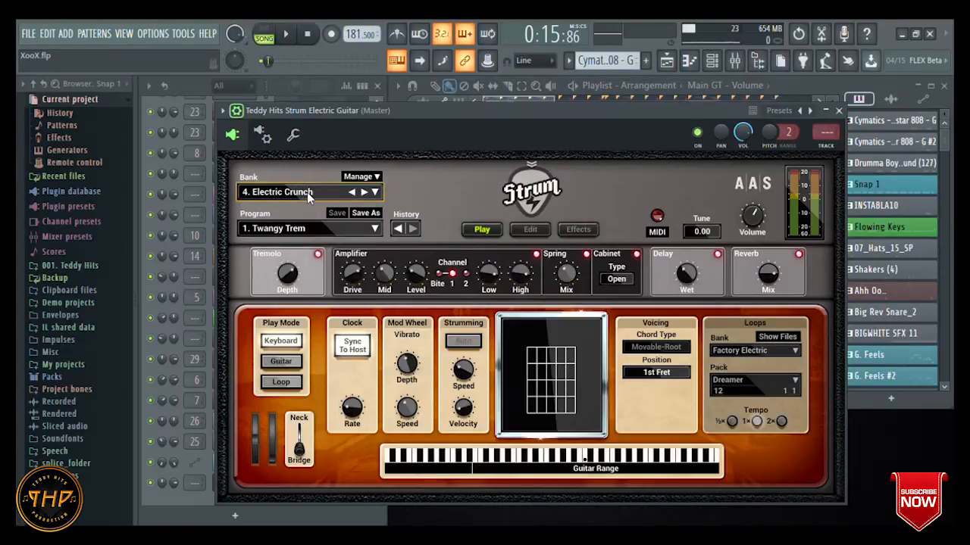
left_click(364, 191)
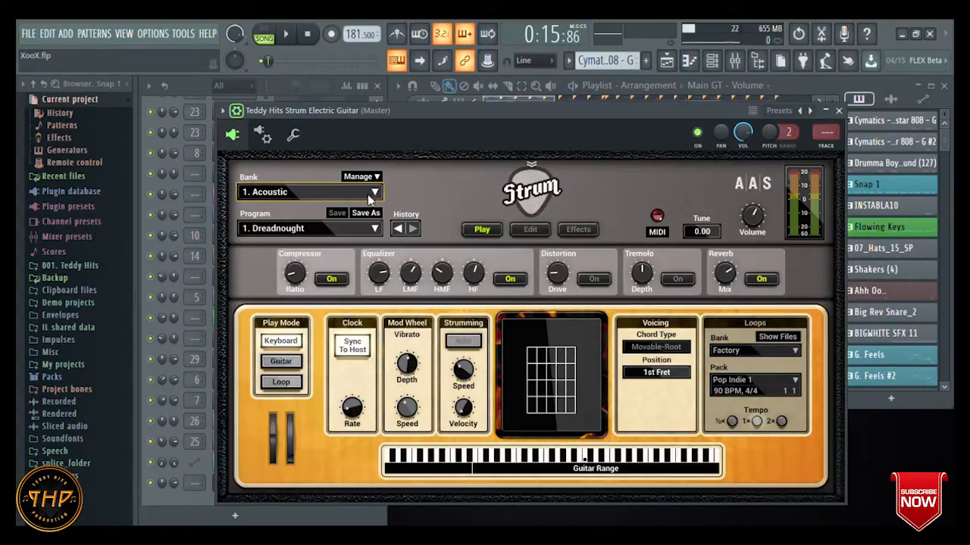
left_click(375, 191)
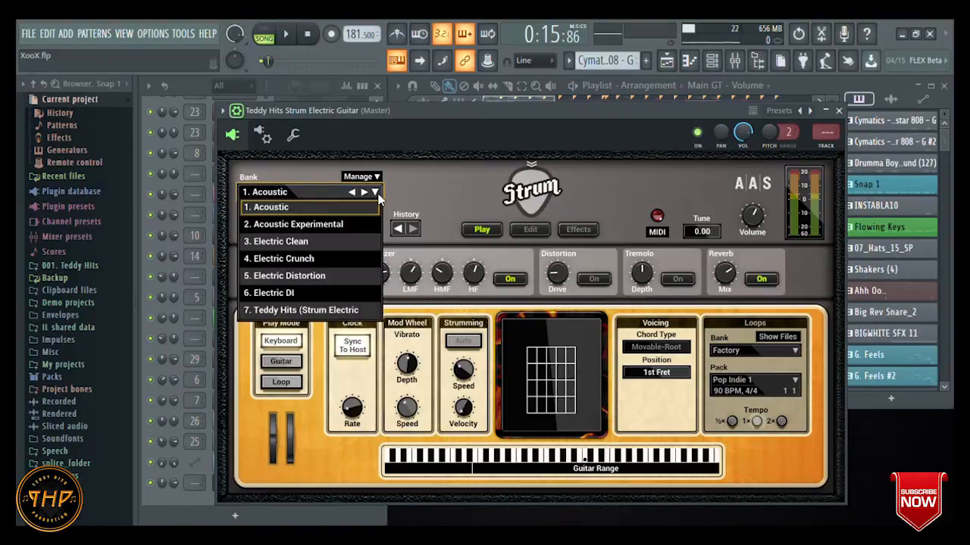
left_click(272, 292)
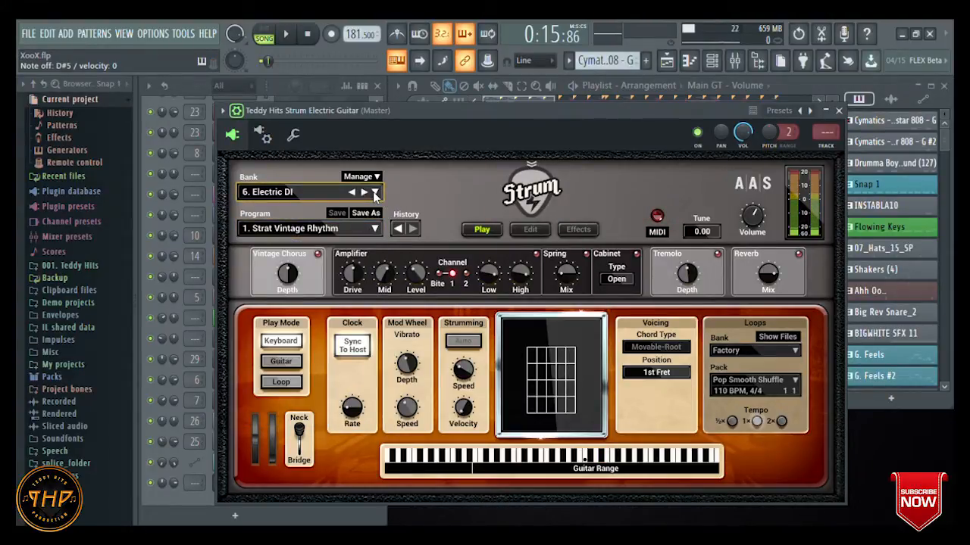
left_click(363, 191)
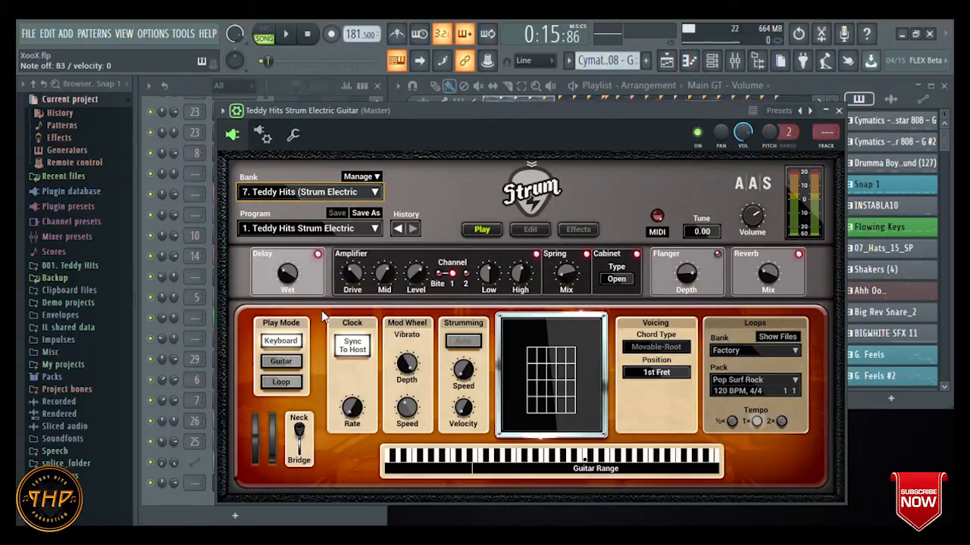
Browse Strum's Edit and Effects pages, then return to the Play page.
left_click(530, 230)
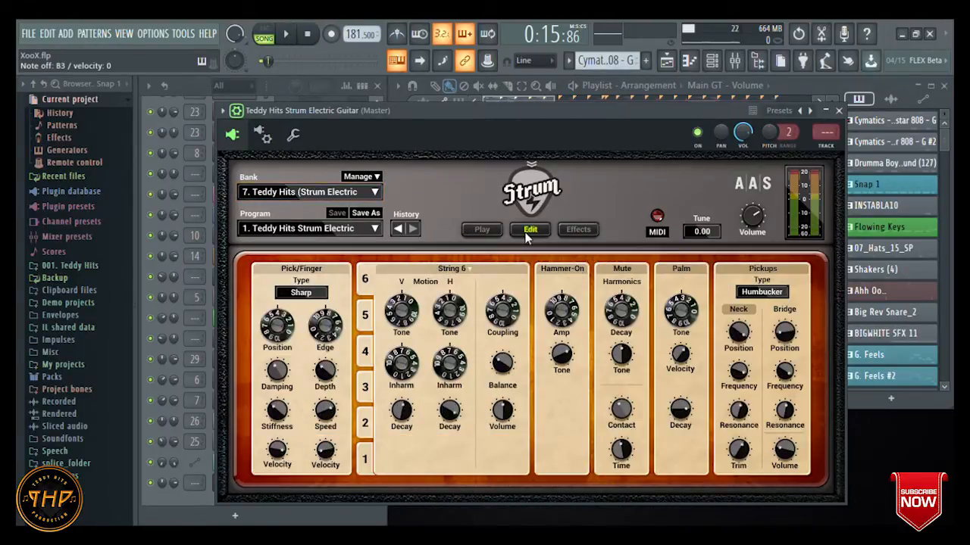
left_click(577, 231)
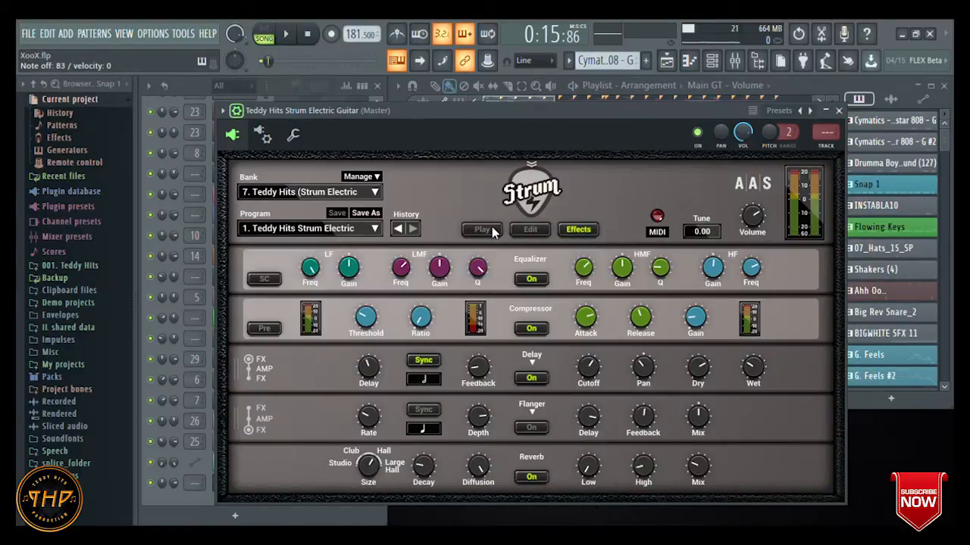
left_click(482, 229)
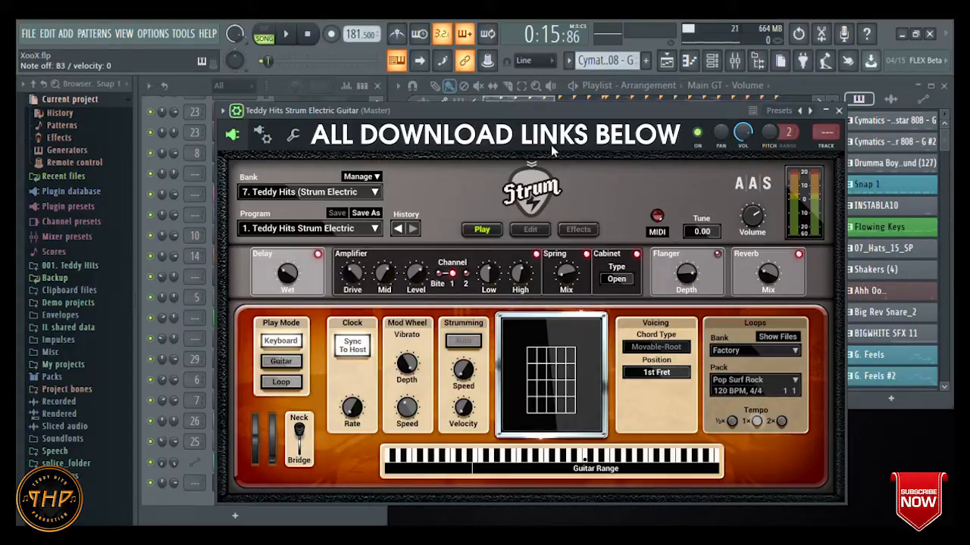
Bring up Strum's Manage banks panel showing the Teddy Hits program.
left_click(358, 175)
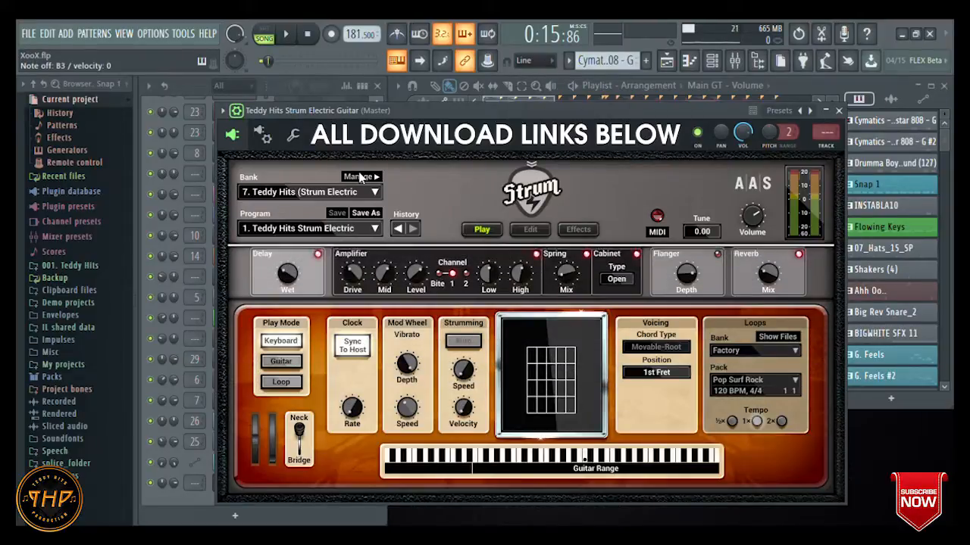
left_click(358, 176)
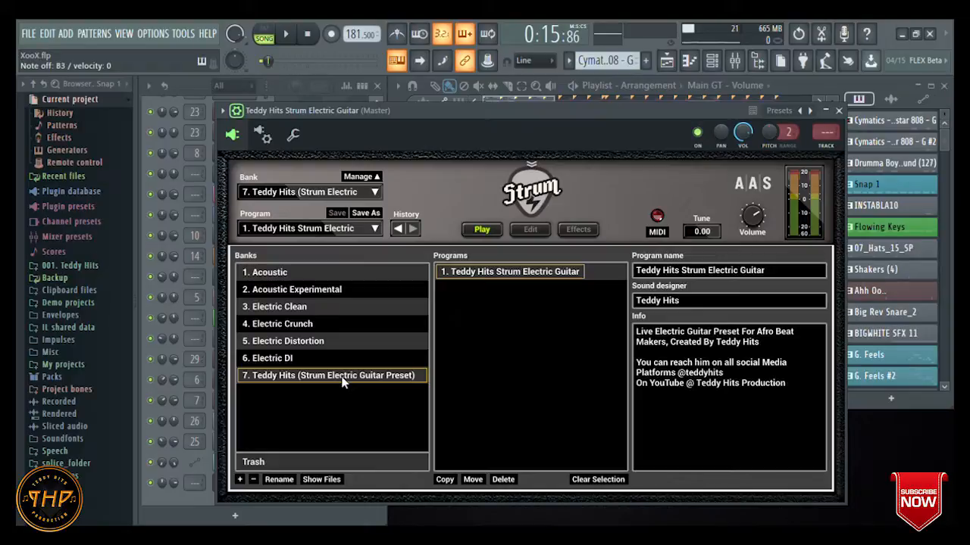
mouse_move(482, 211)
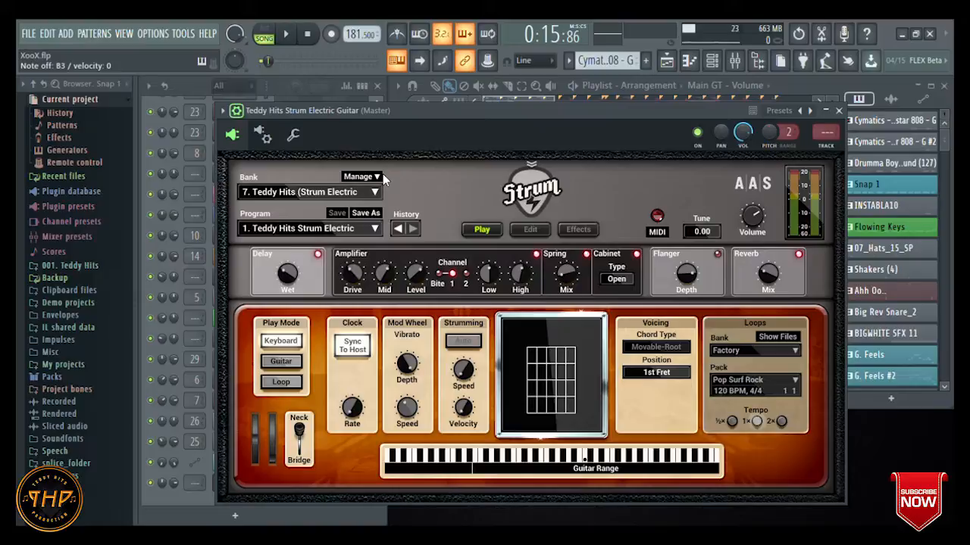
mouse_move(378, 182)
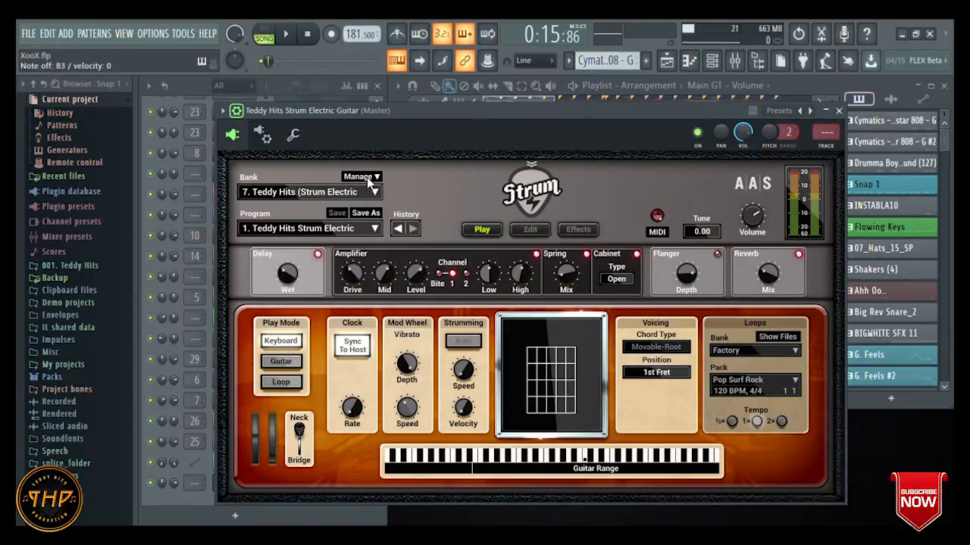
Reopen the Manage banks panel with the Teddy Hits bank and its Strum Electric Guitar program.
left_click(357, 175)
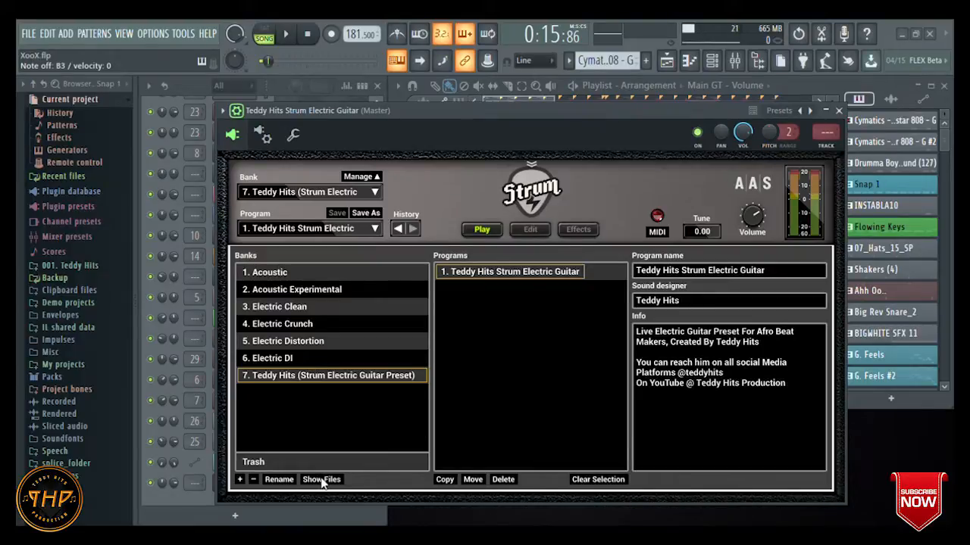
mouse_move(452, 382)
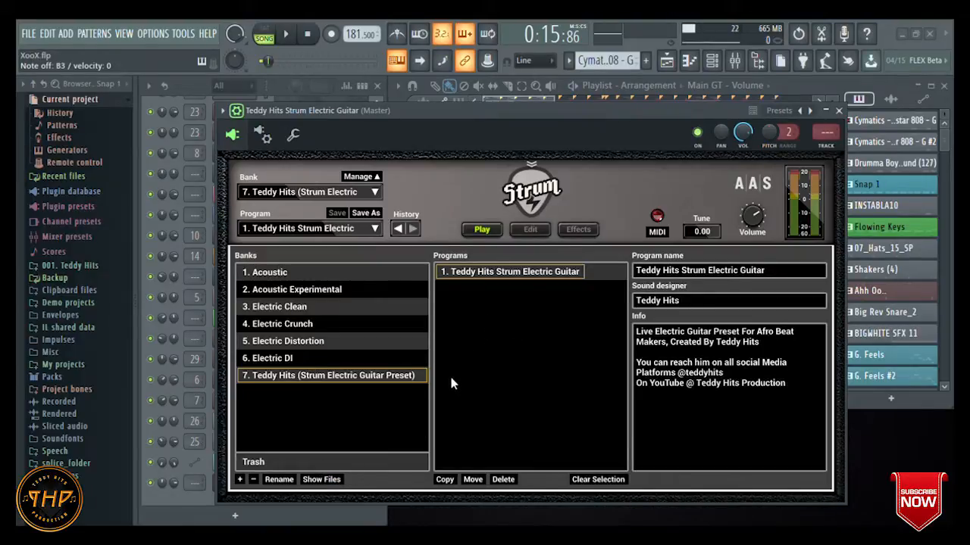
mouse_move(491, 339)
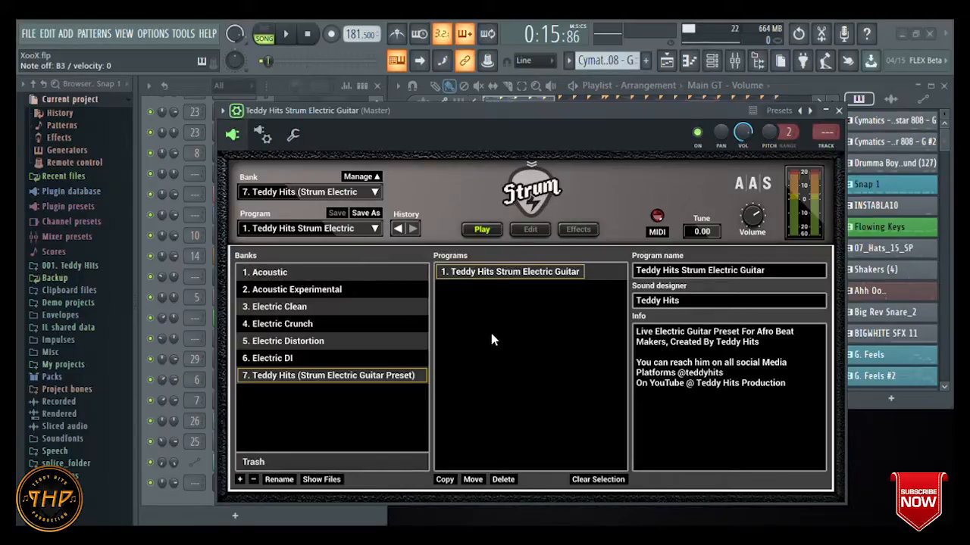
mouse_move(455, 378)
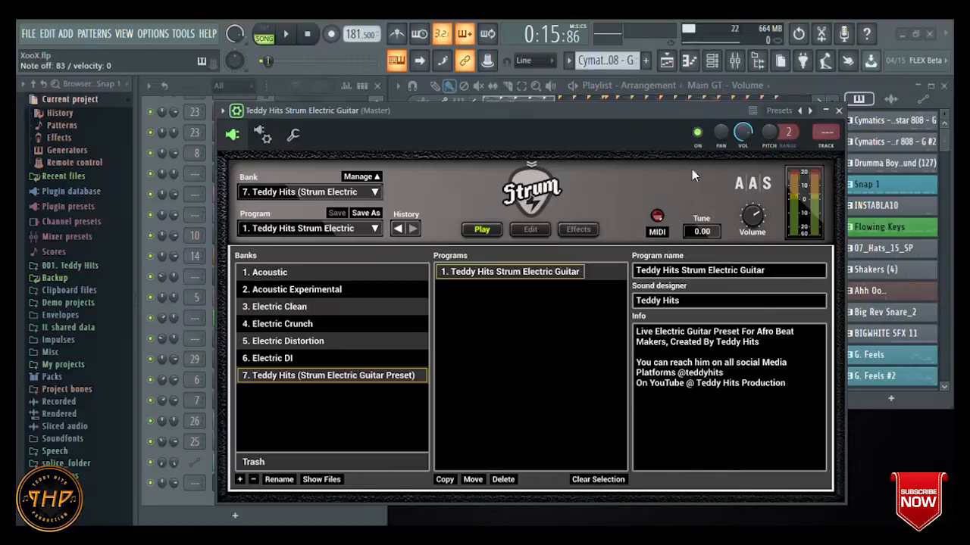
mouse_move(330, 382)
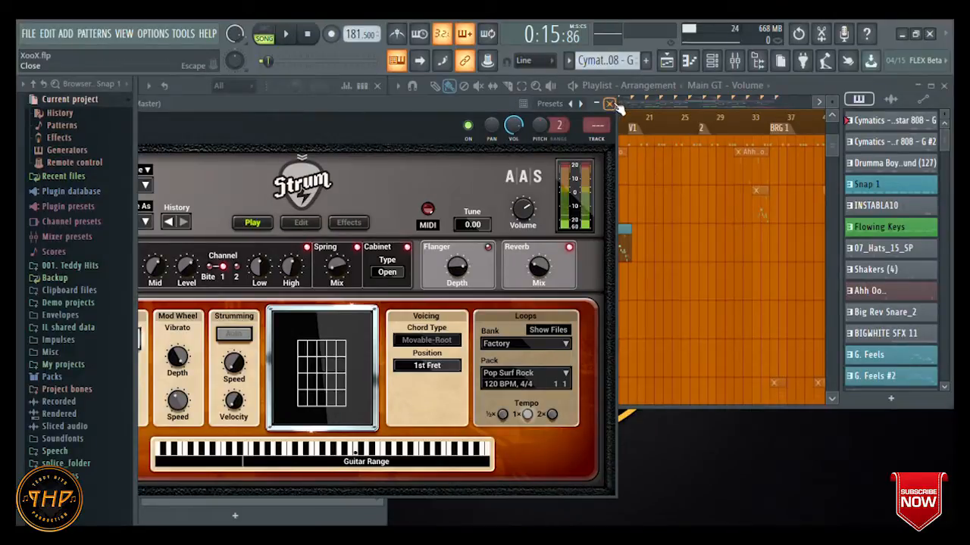
Close the Strum window and scroll through the playlist's vocal, 808, snare and effects tracks.
left_click(609, 103)
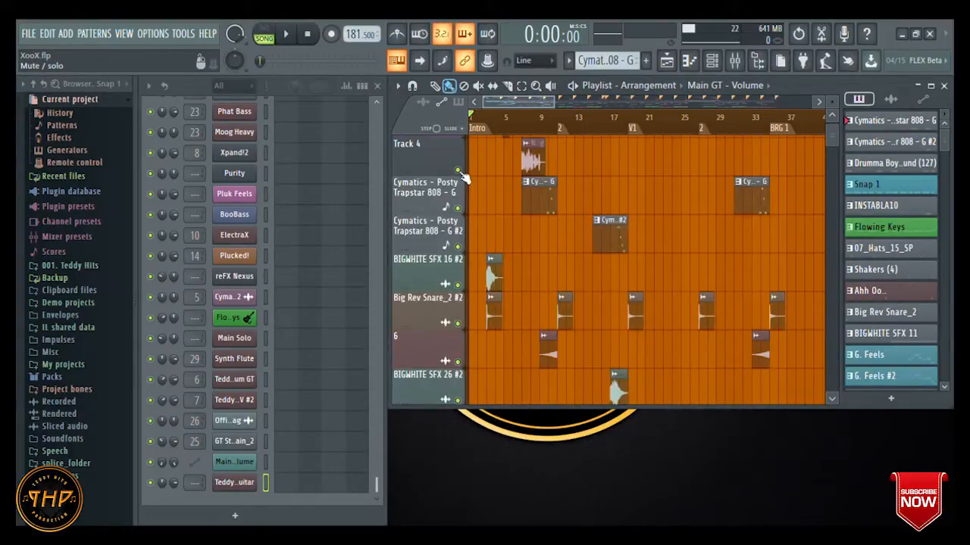
scroll("up", 3)
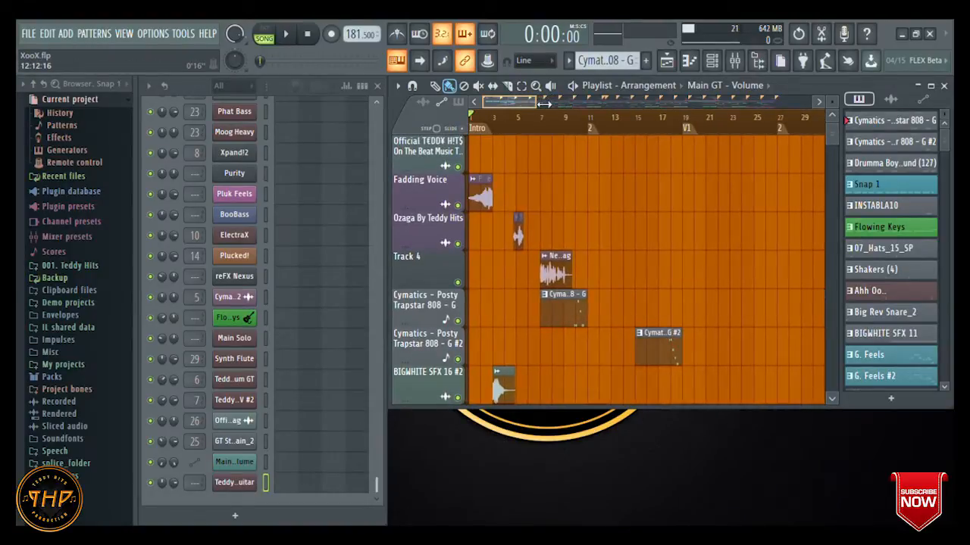
scroll("down", 3)
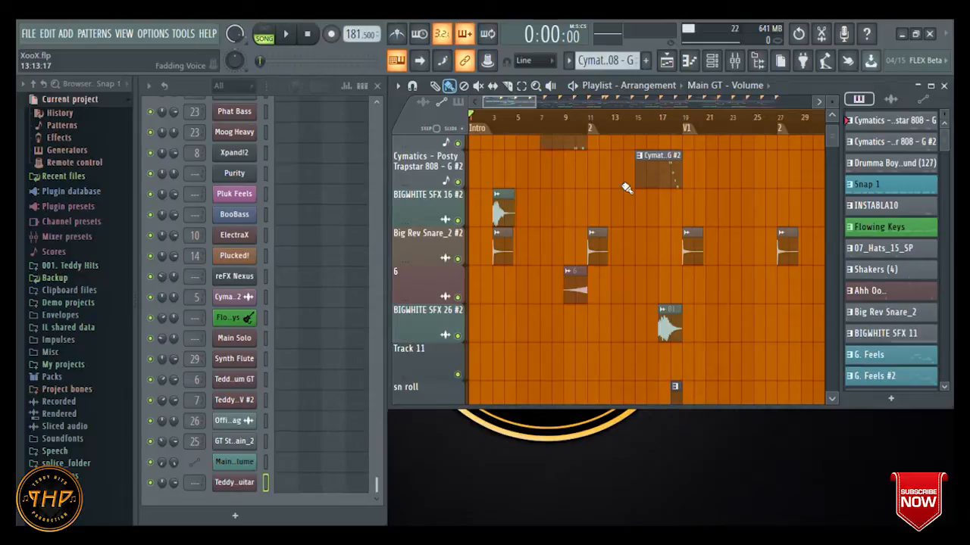
scroll("down", 3)
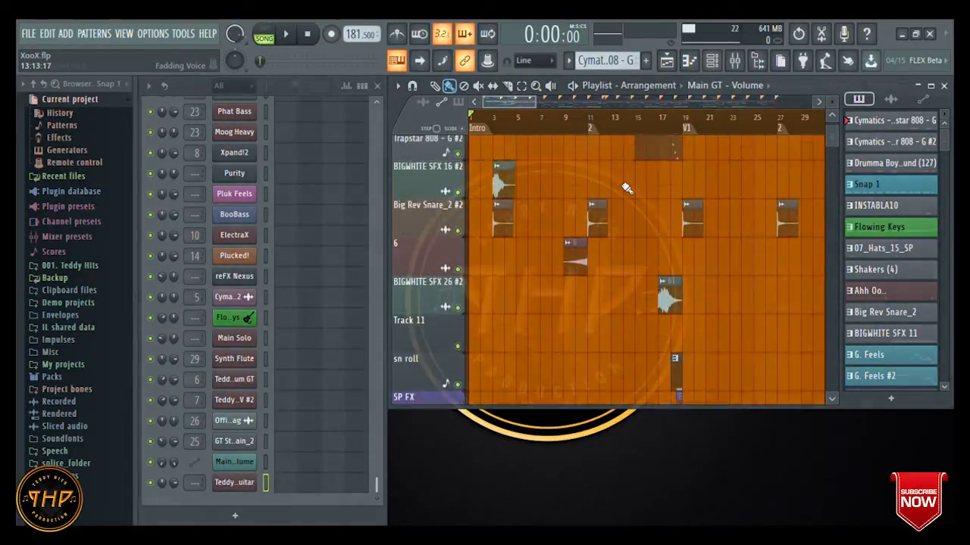
left_click(284, 33)
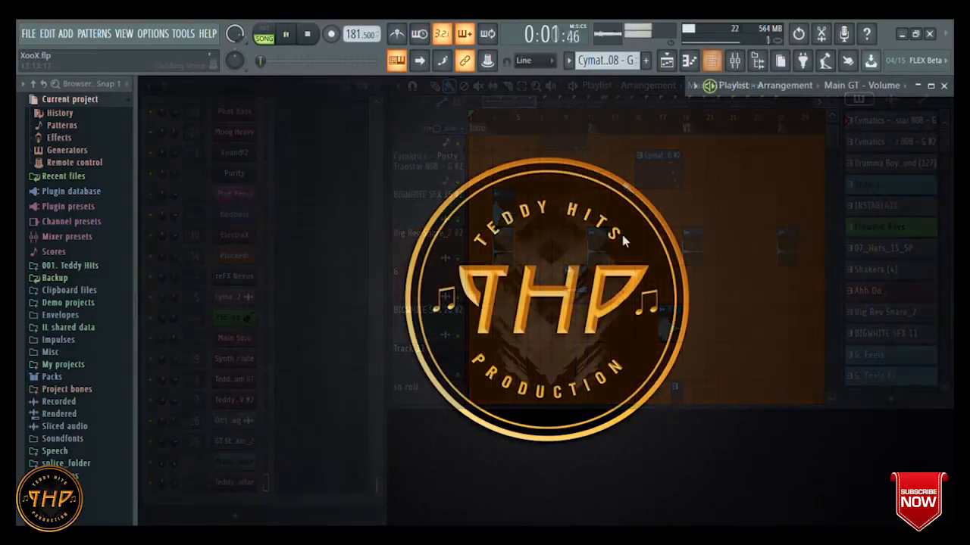